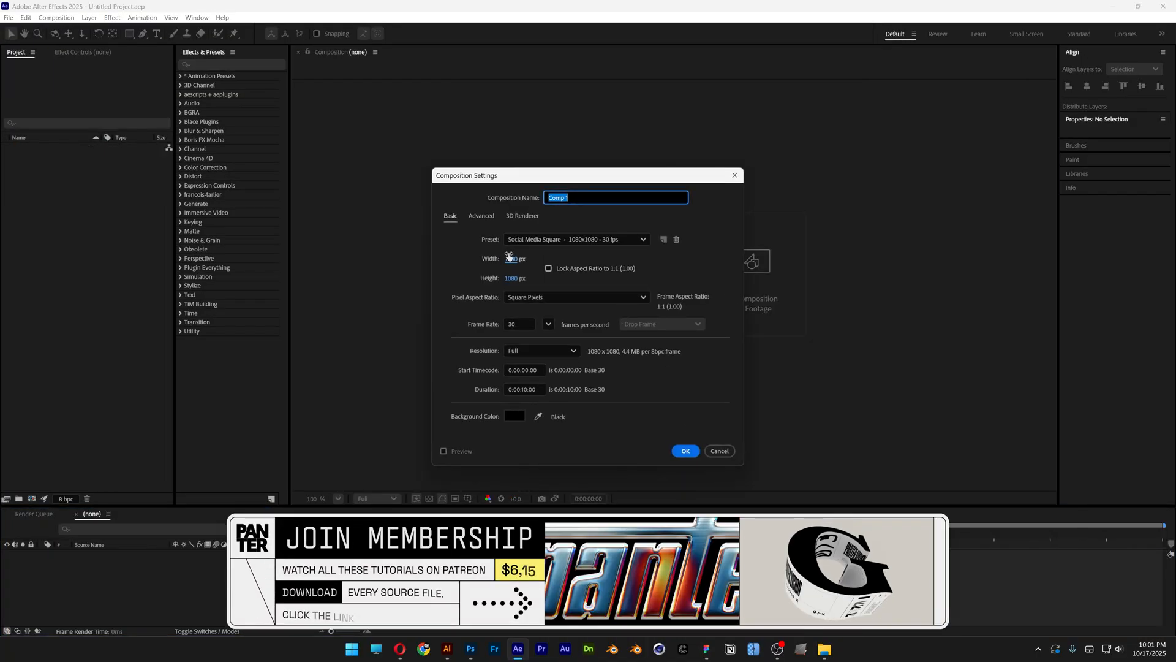
- Create a 1080×1080 composition named 'Final Comp' and draw a white square shape layer in it
left_click(520, 323)
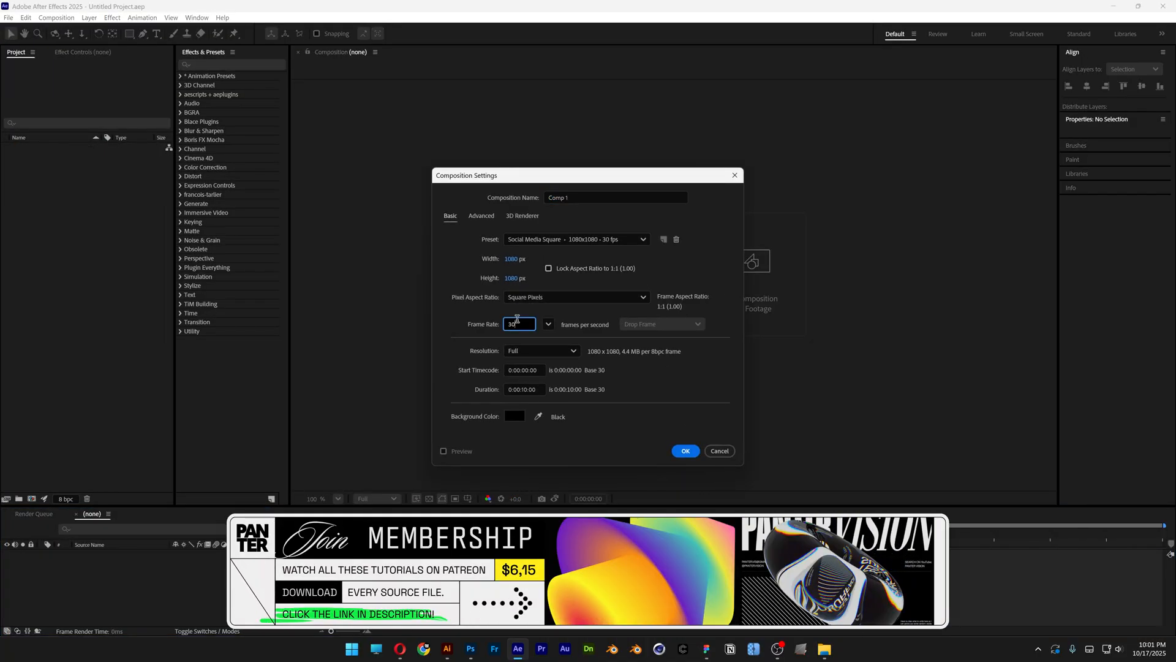
type("Final Comp")
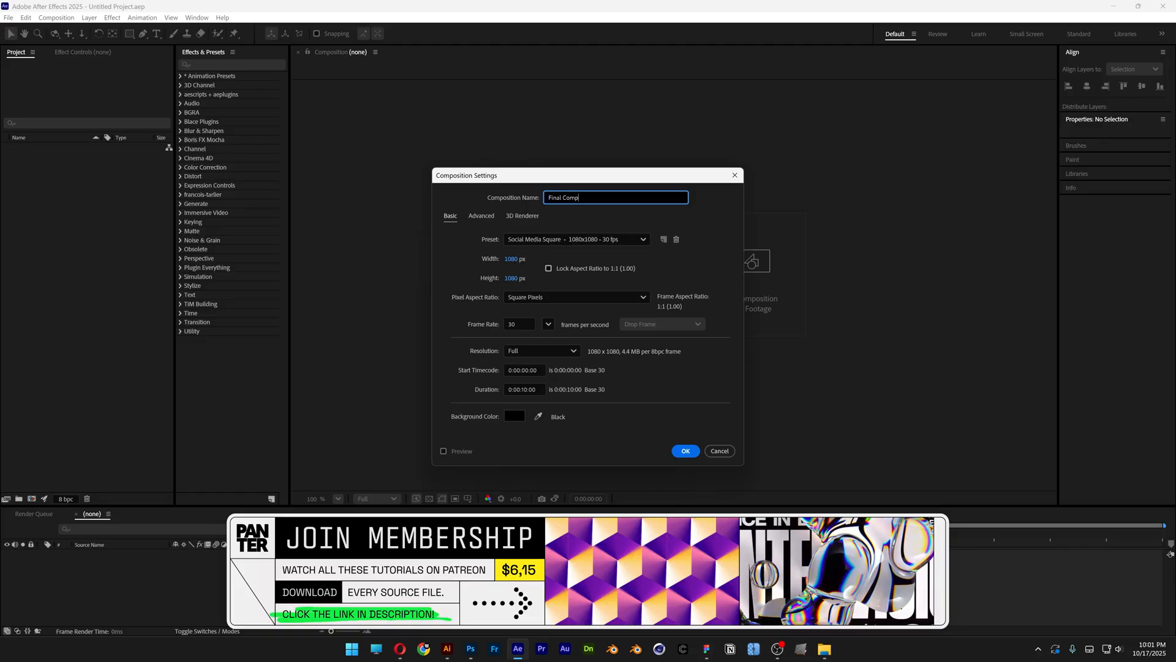
left_click(684, 449)
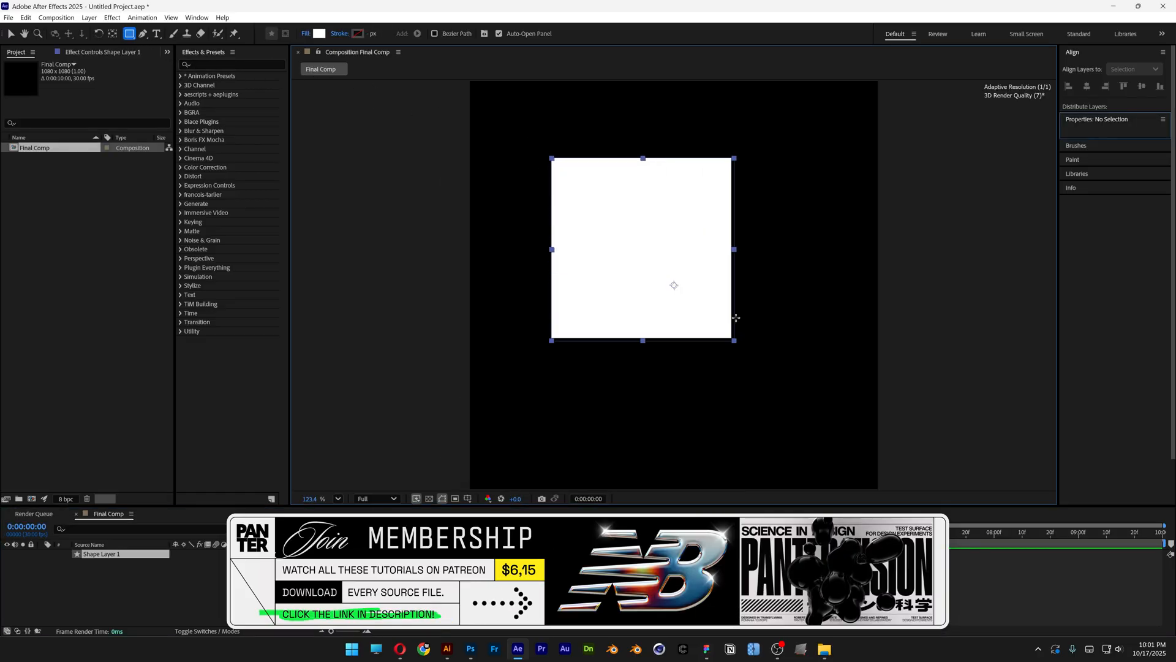
left_click(102, 554)
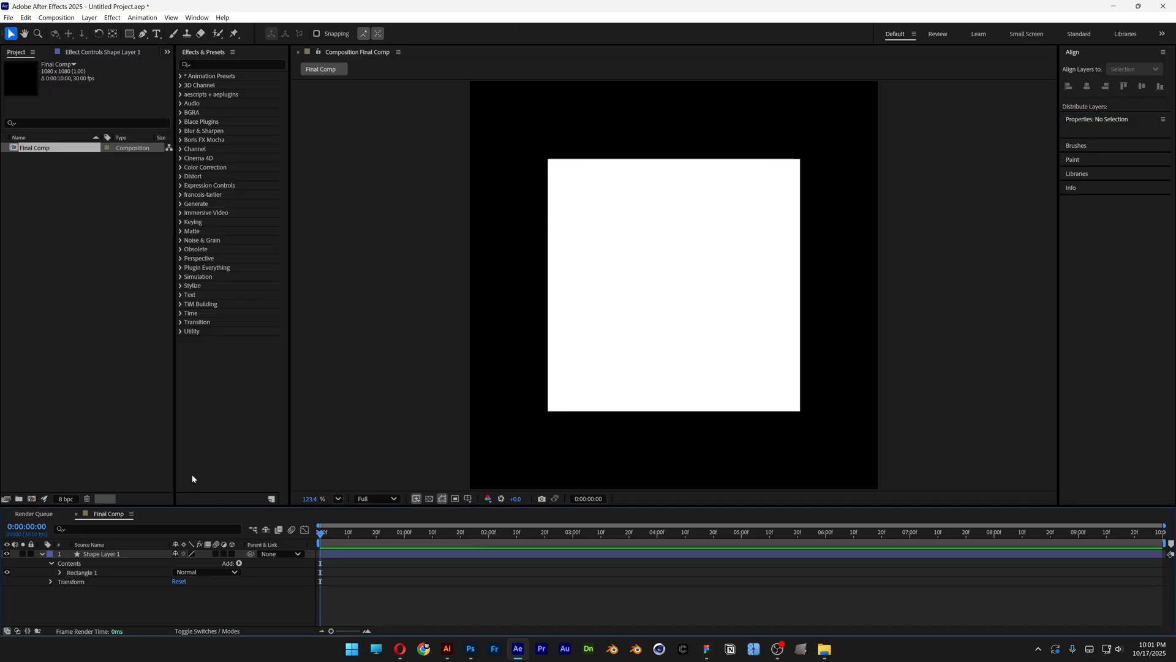
- Draw a white star shape layer over the square using the Star Tool
left_click(129, 33)
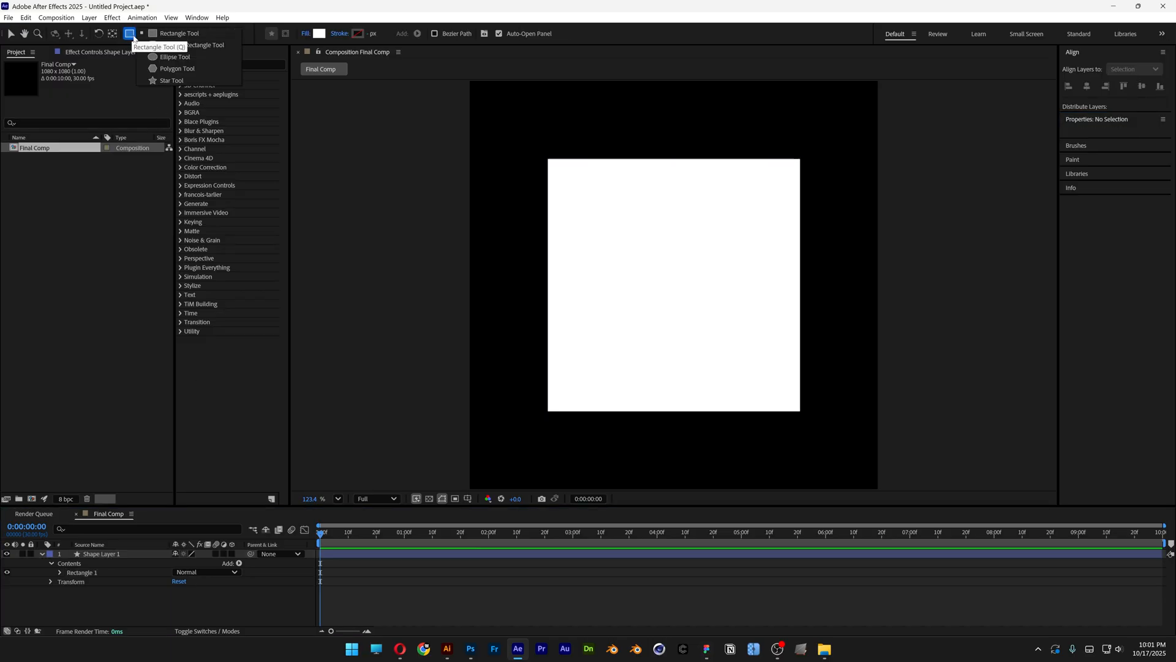
left_click(171, 80)
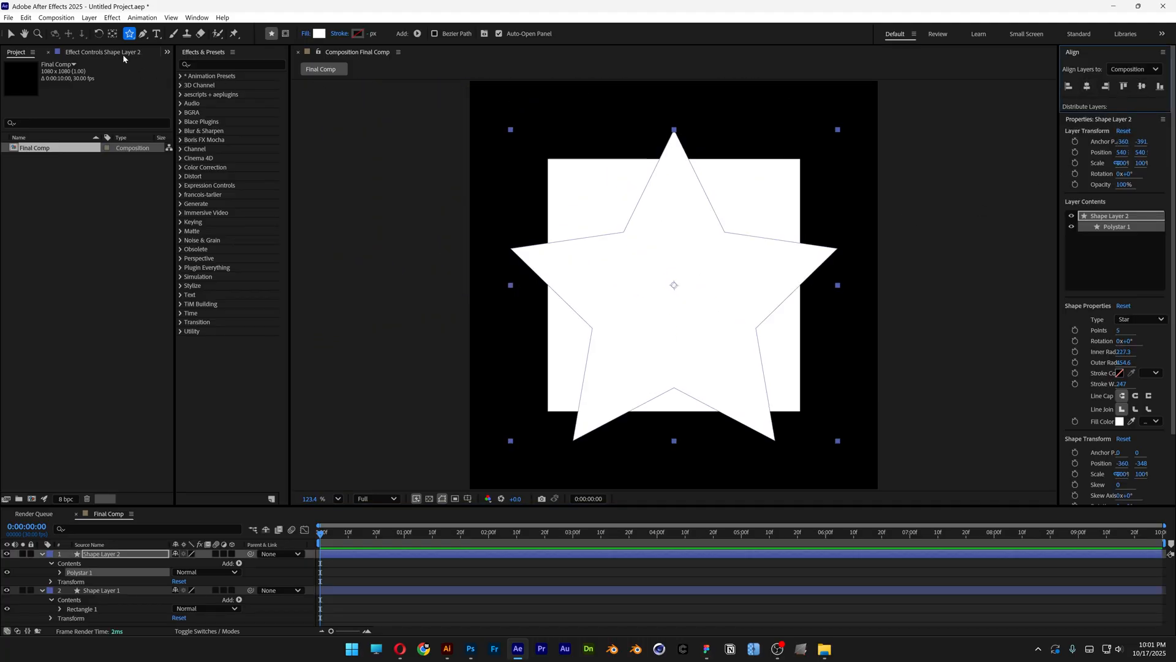
left_click(111, 33)
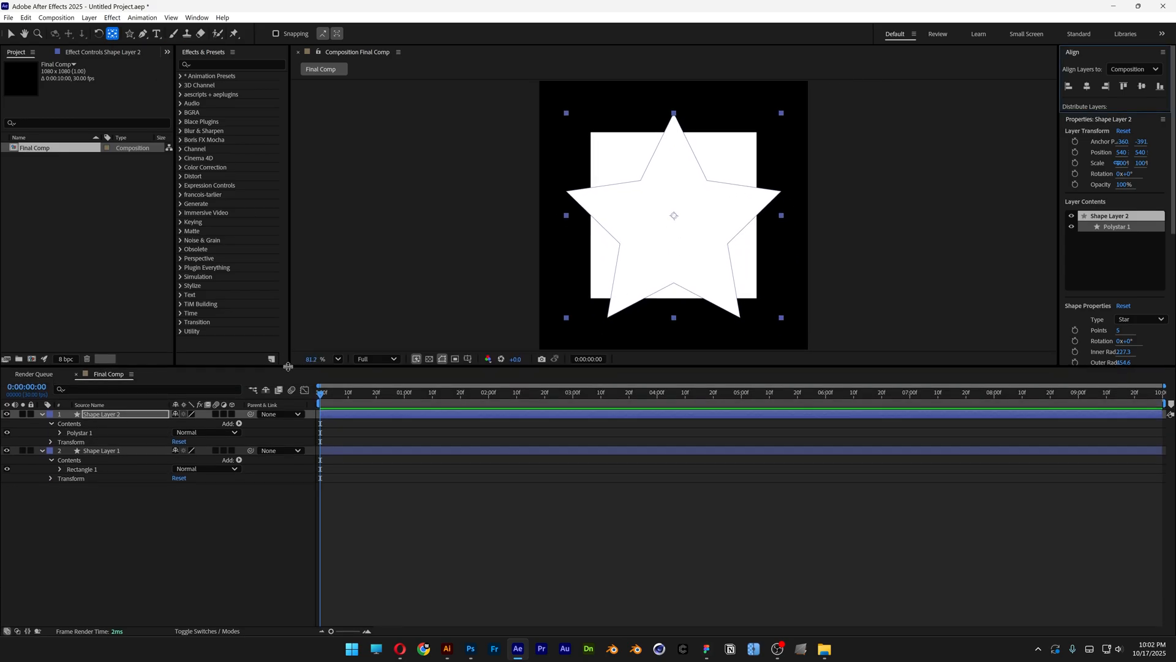
- Expand both layers' contents and convert the square's Rectangle Path 1 to a Bezier path
left_click(50, 433)
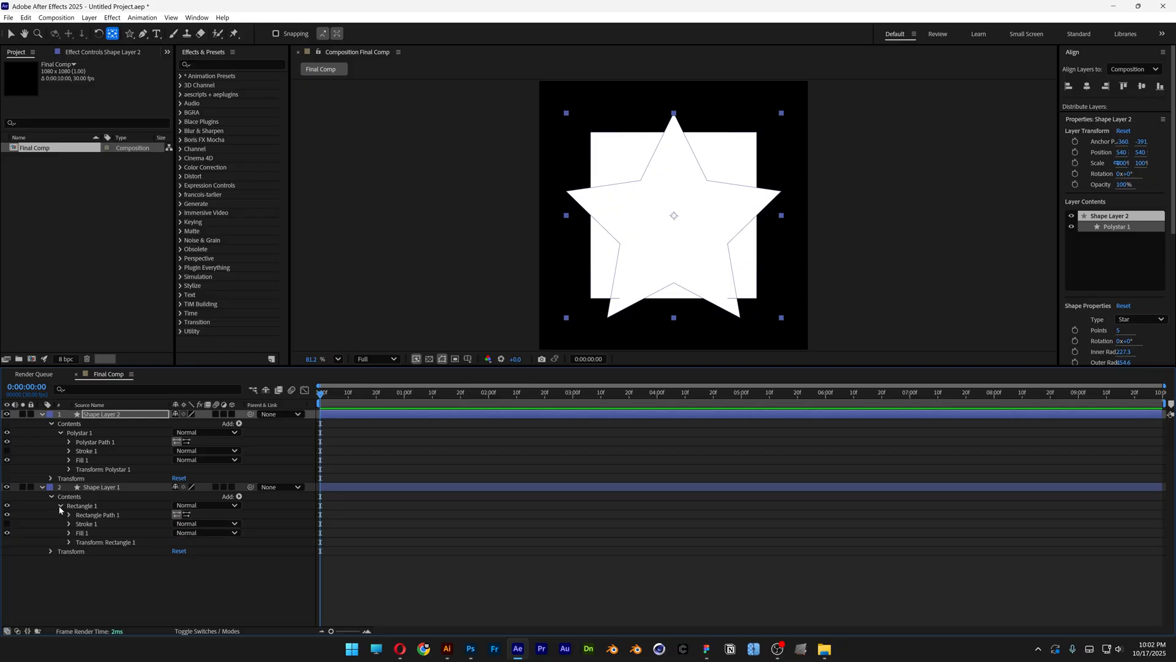
right_click(95, 514)
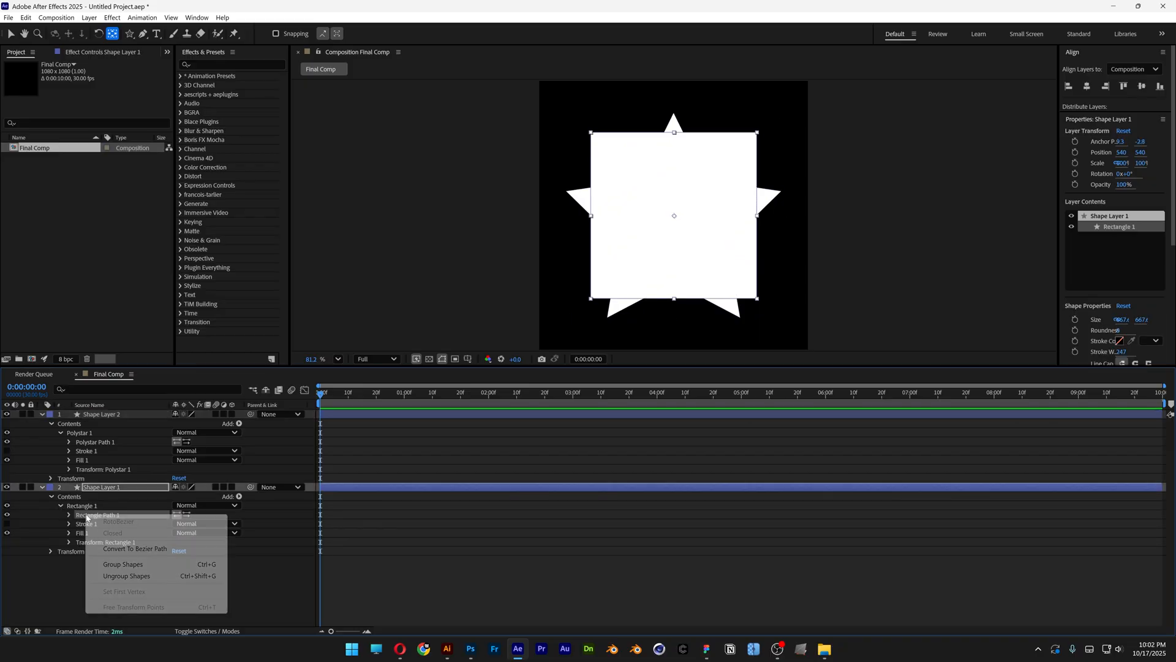
mouse_move(171, 551)
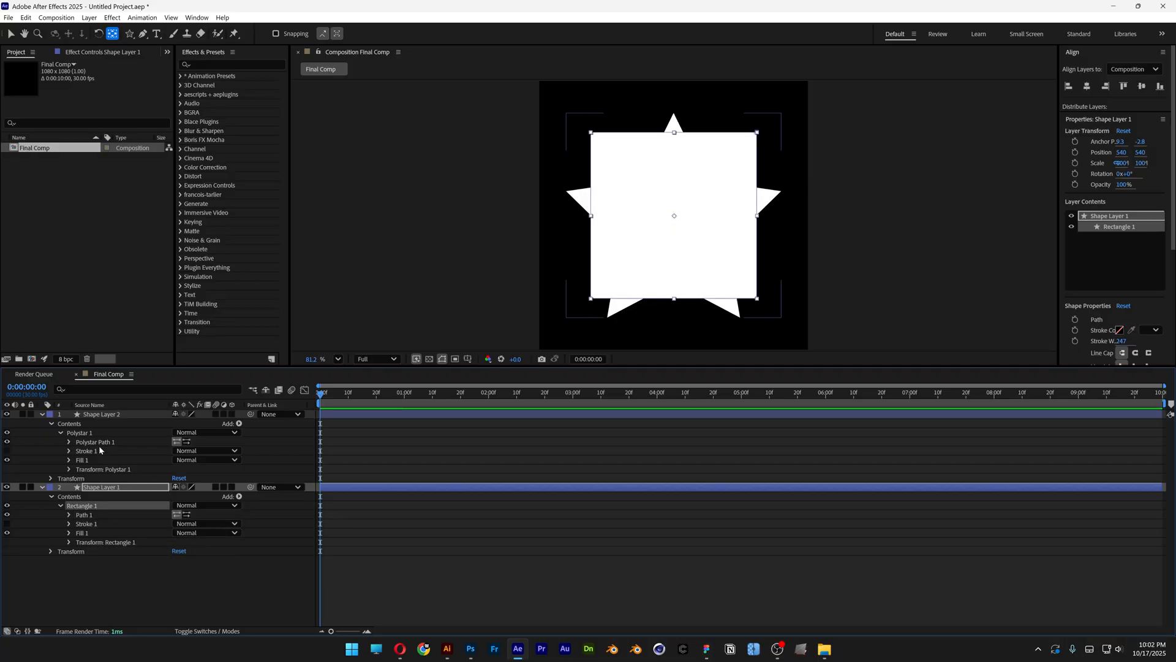
right_click(93, 442)
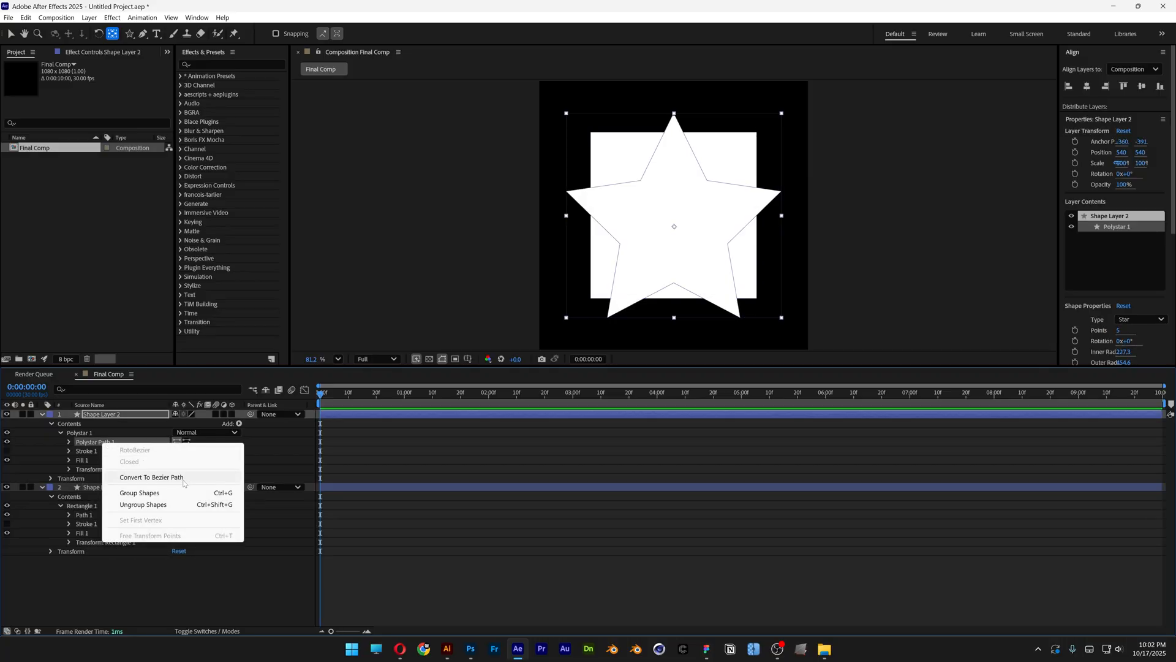
- Convert the star's Polystar path to Bezier and keyframe it to morph into the square from 1:00 to 1:20
left_click(151, 476)
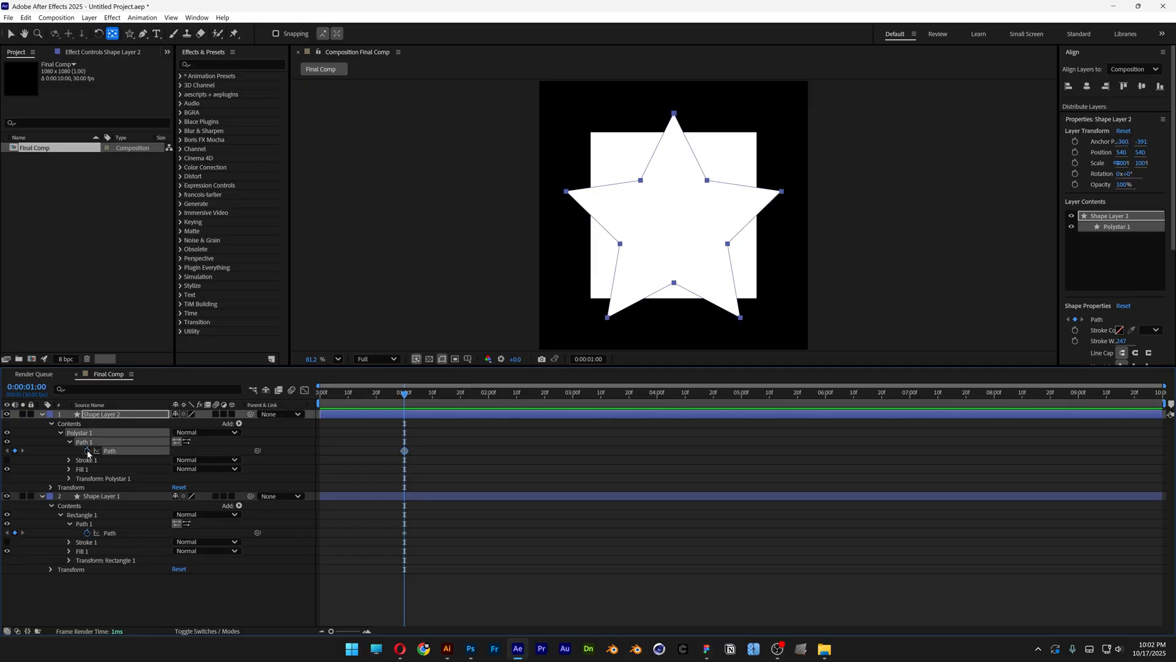
mouse_move(462, 393)
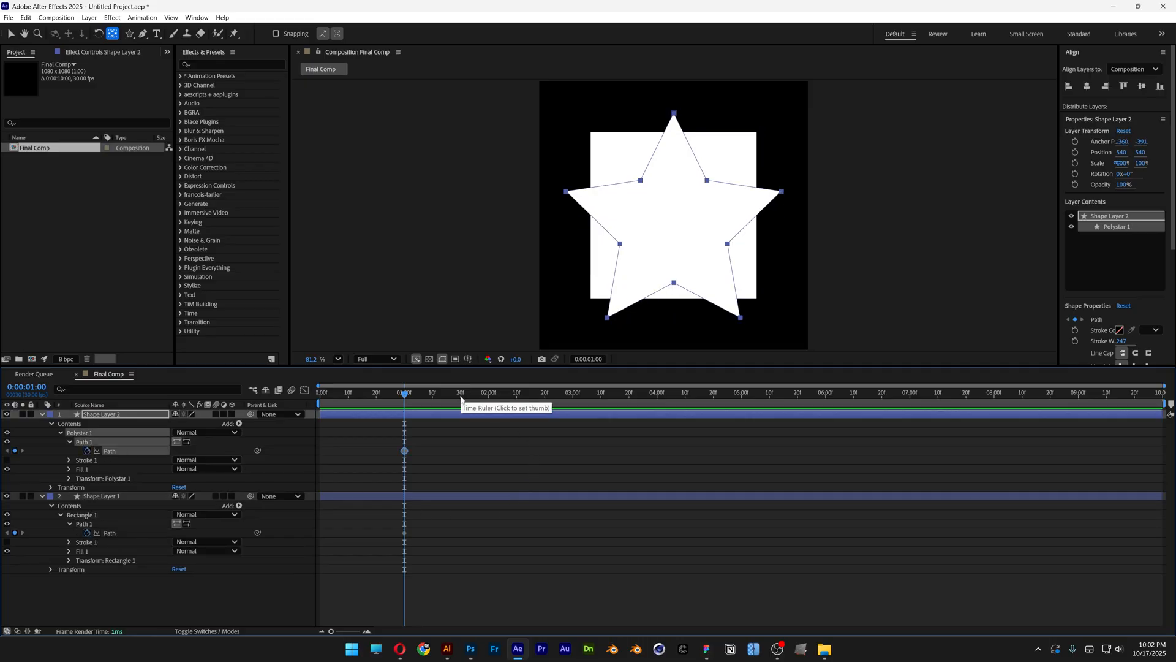
left_click(459, 392)
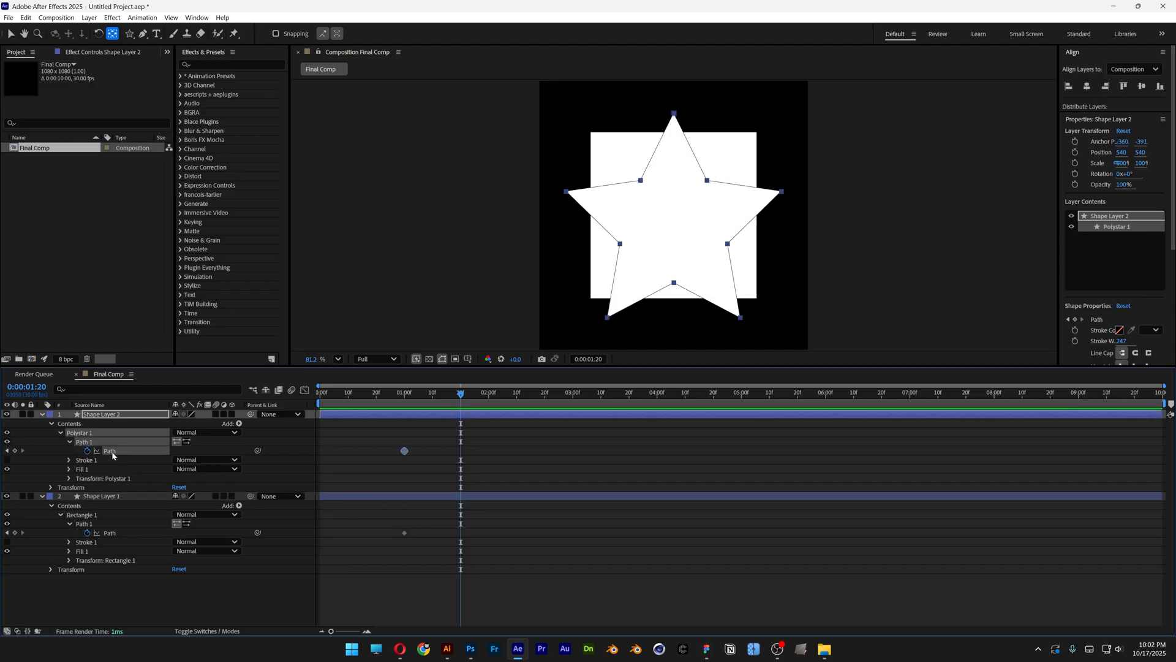
mouse_move(118, 453)
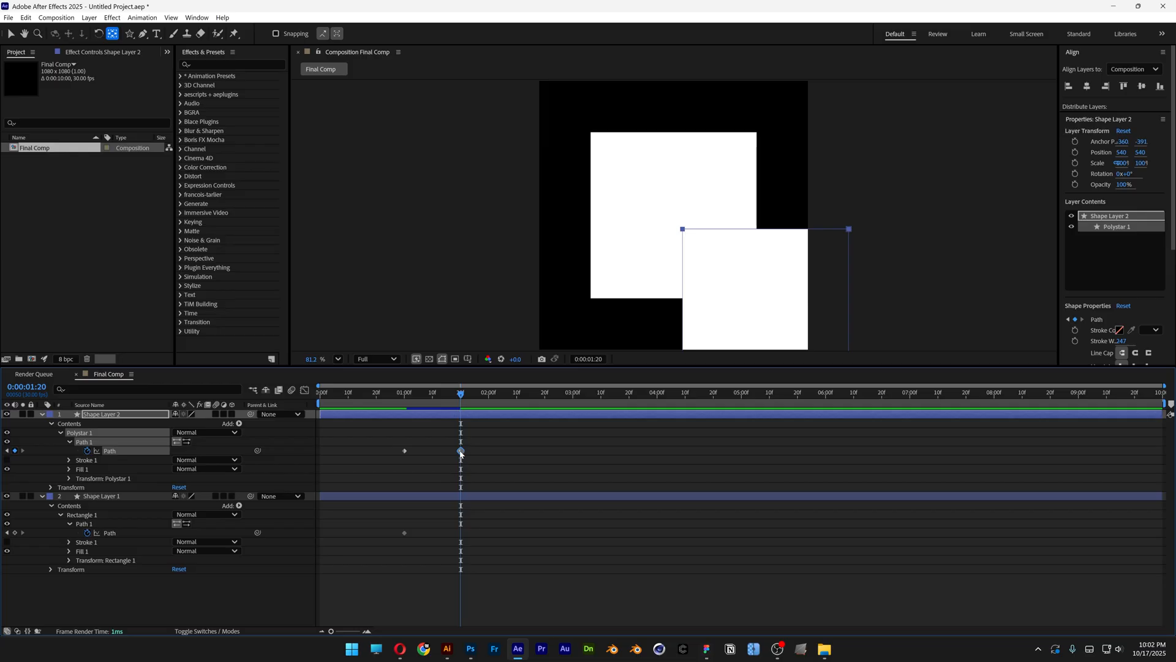
mouse_move(461, 451)
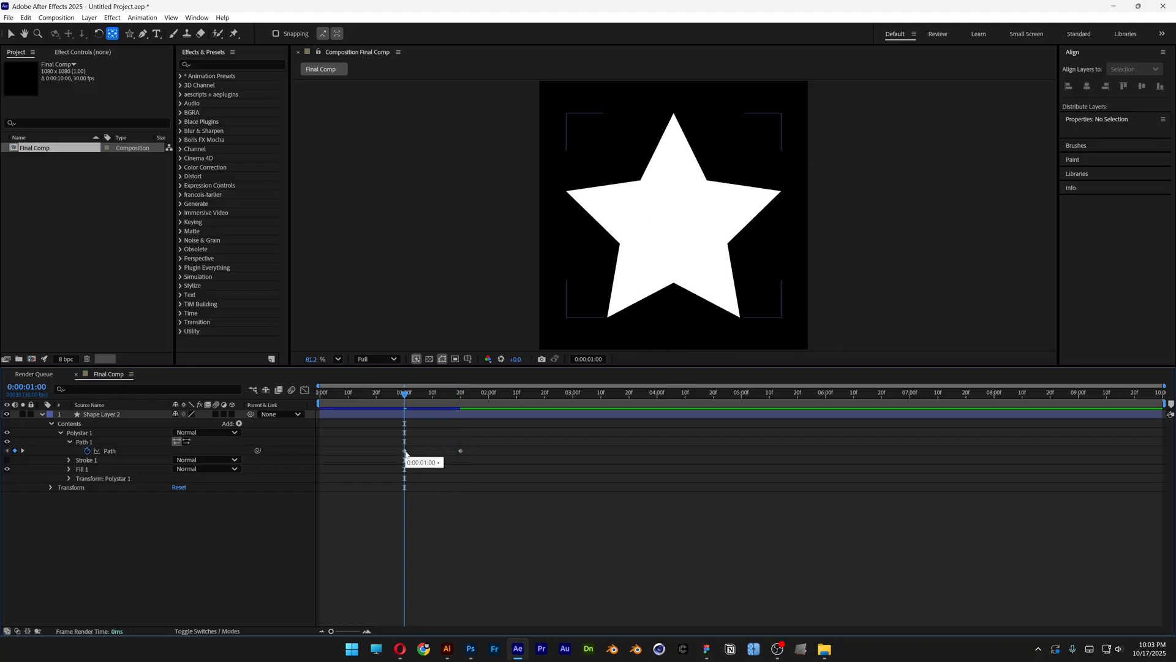
- Centre the square with Position keyframes and paste matching Path and Position keyframes at 3:00–3:20
left_click(50, 488)
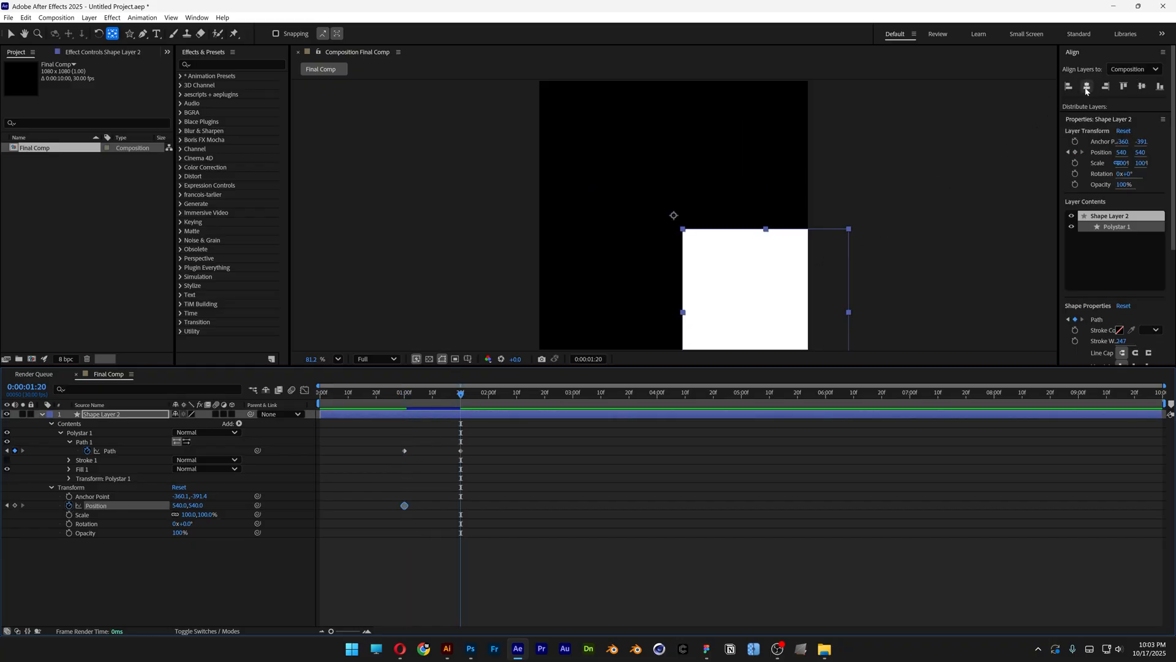
left_click(1143, 86)
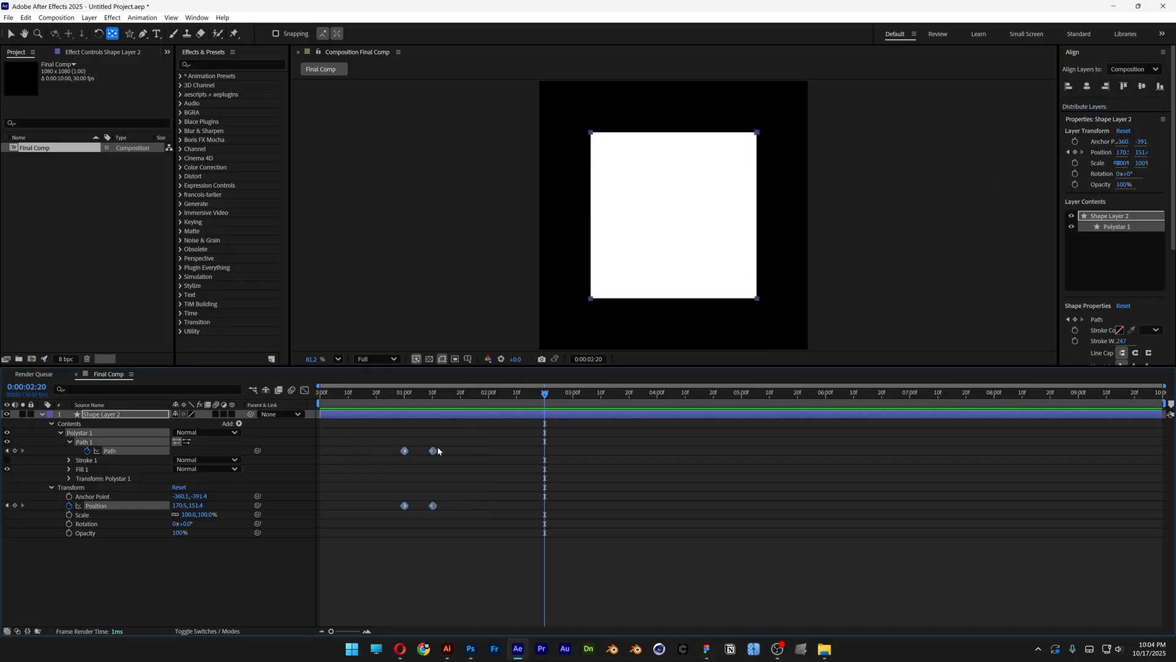
right_click(432, 450)
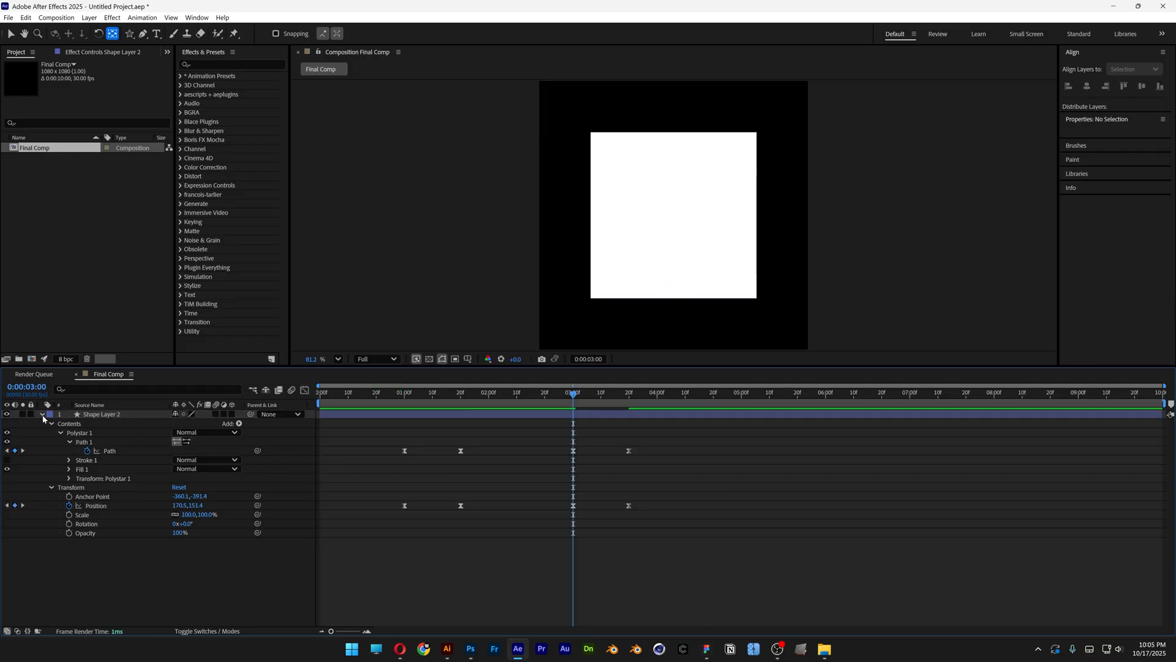
right_click(99, 414)
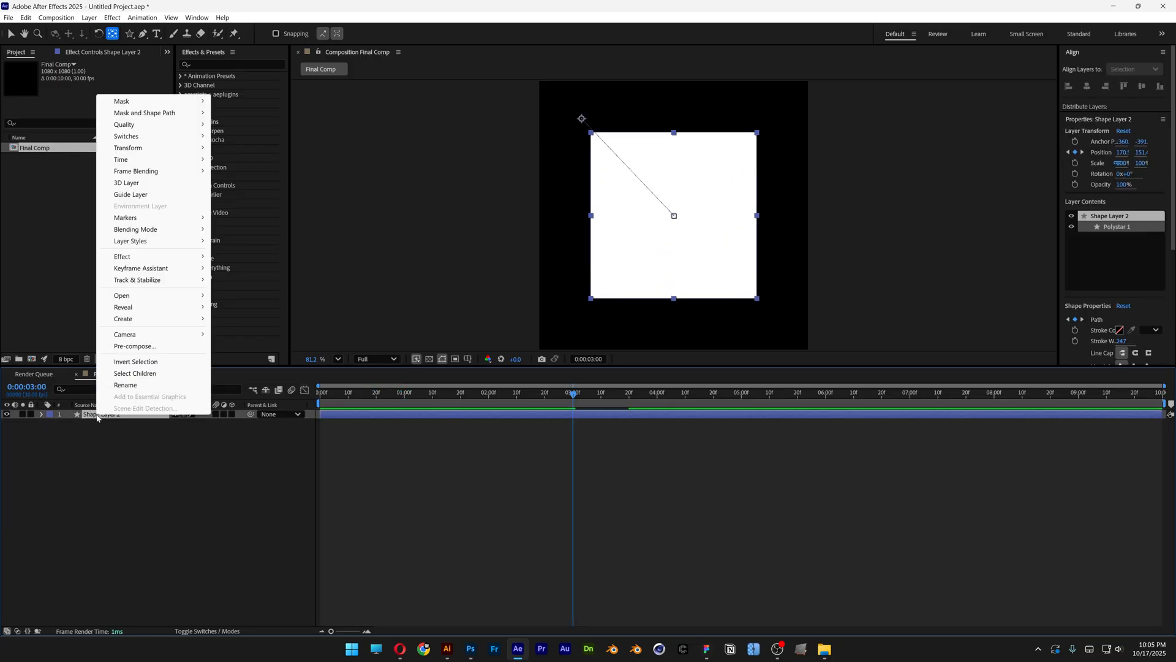
- Pre-compose the white shape layer into a composition named 'Pattern Shape'
left_click(135, 346)
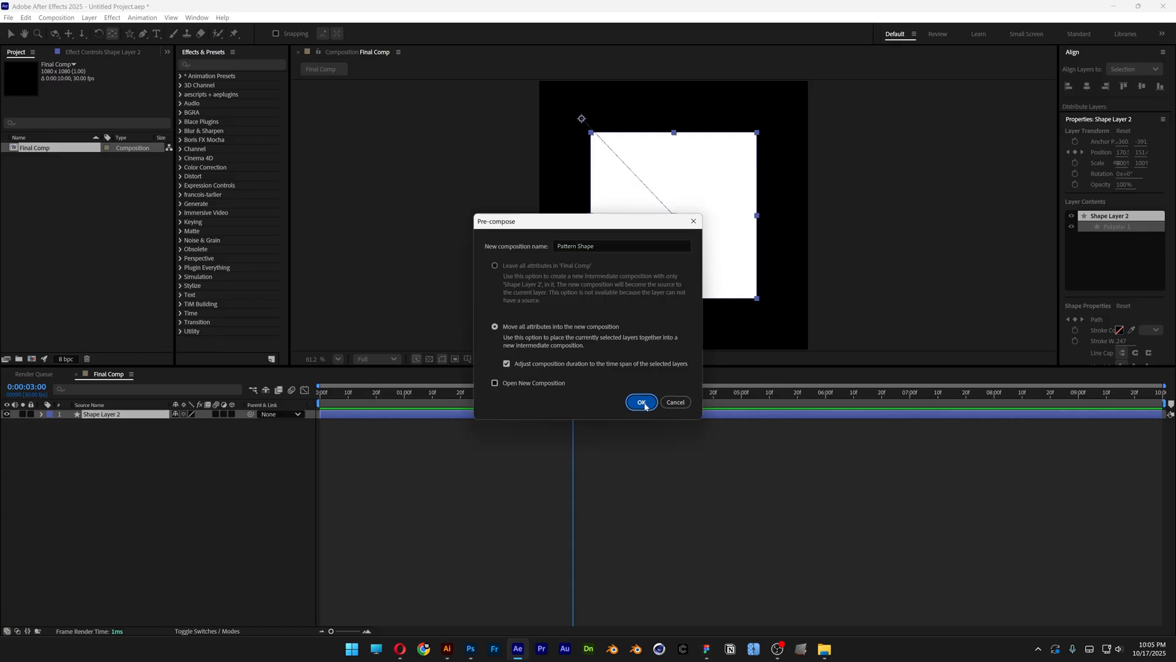
left_click(641, 402)
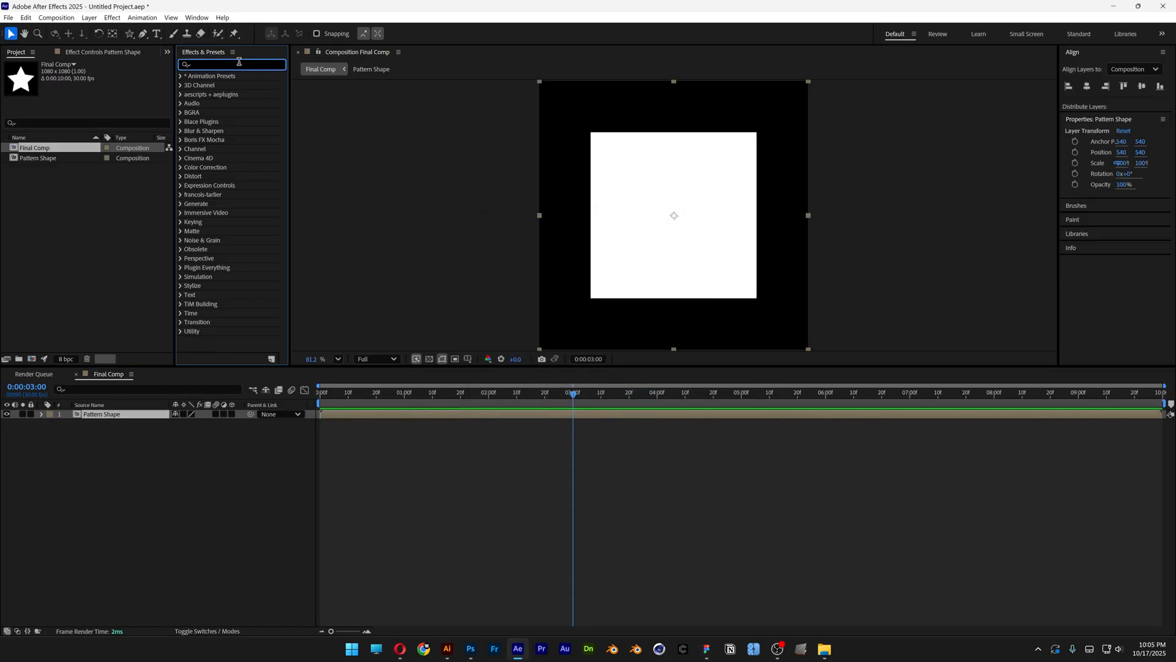
- Apply CC Tiler to Pattern Shape with Scale 2.1 to repeat it as a dense grid
type("tiler")
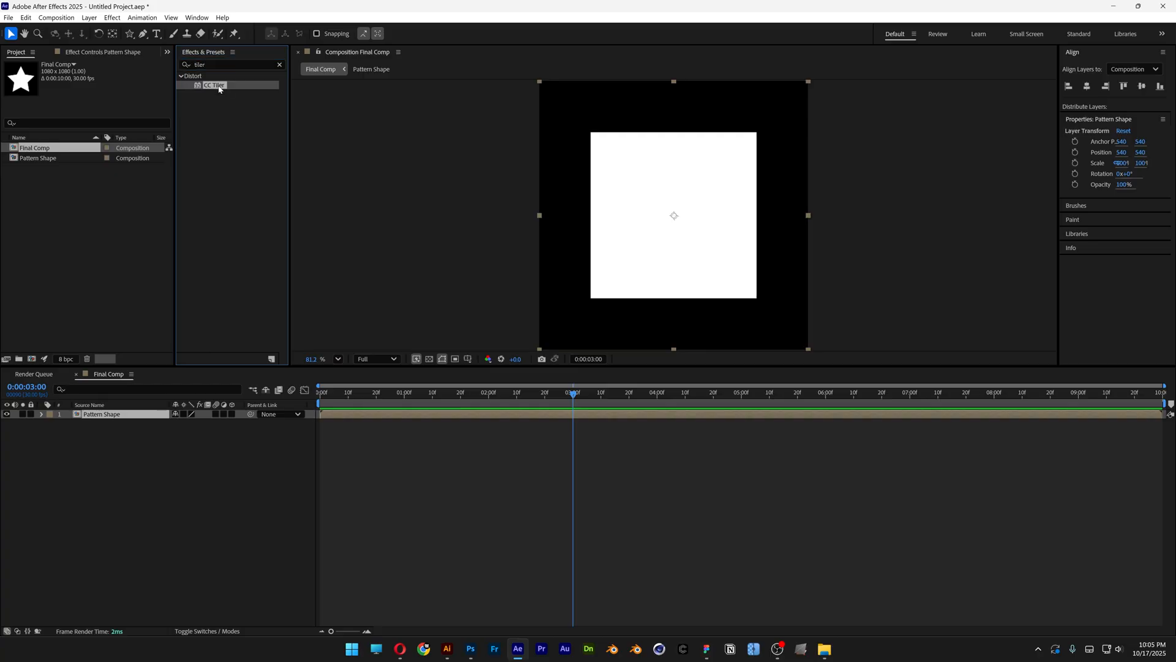
double_click(214, 84)
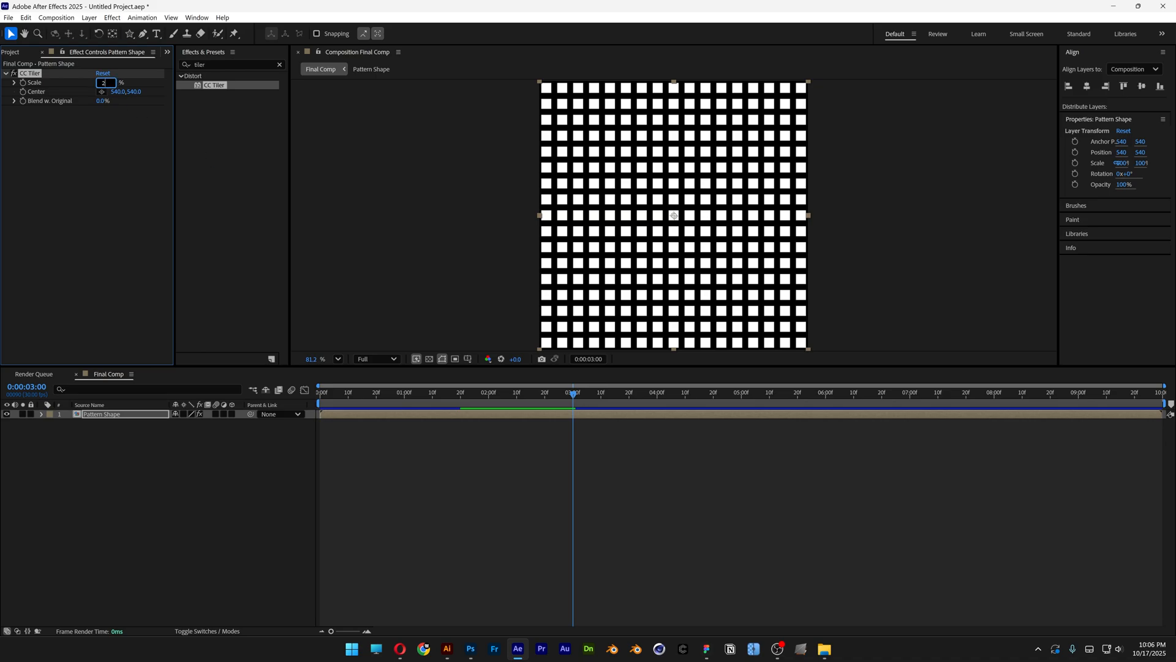
type("2.1")
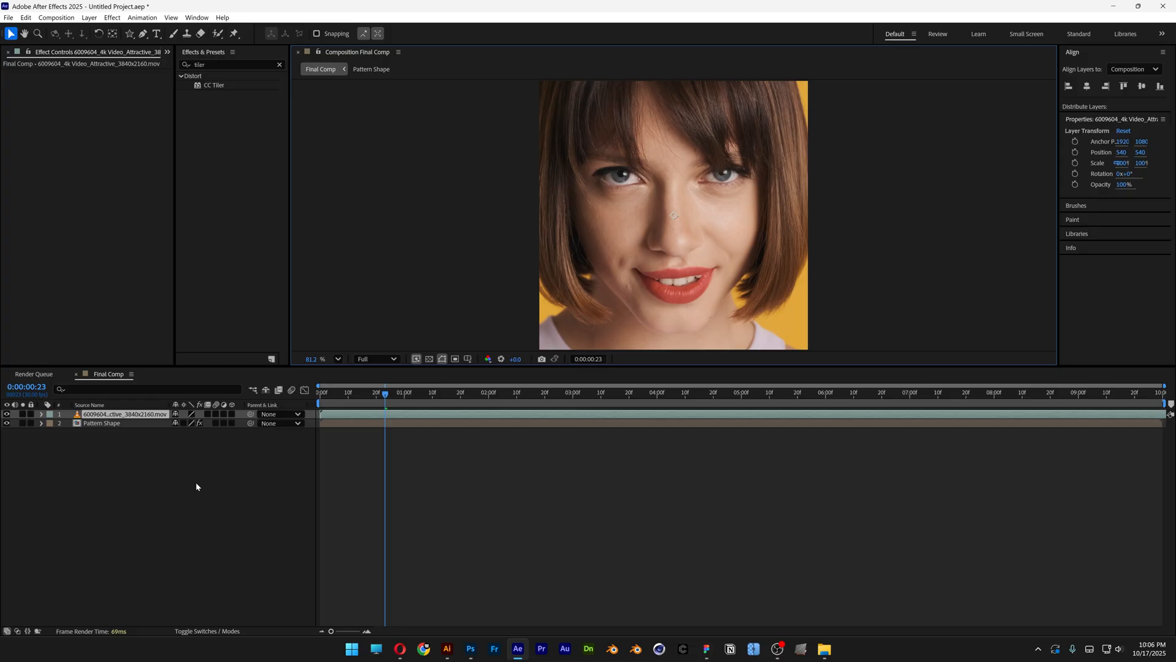
- Pre-compose the portrait footage into a 'Footage' composition, moving all attributes into it
right_click(124, 413)
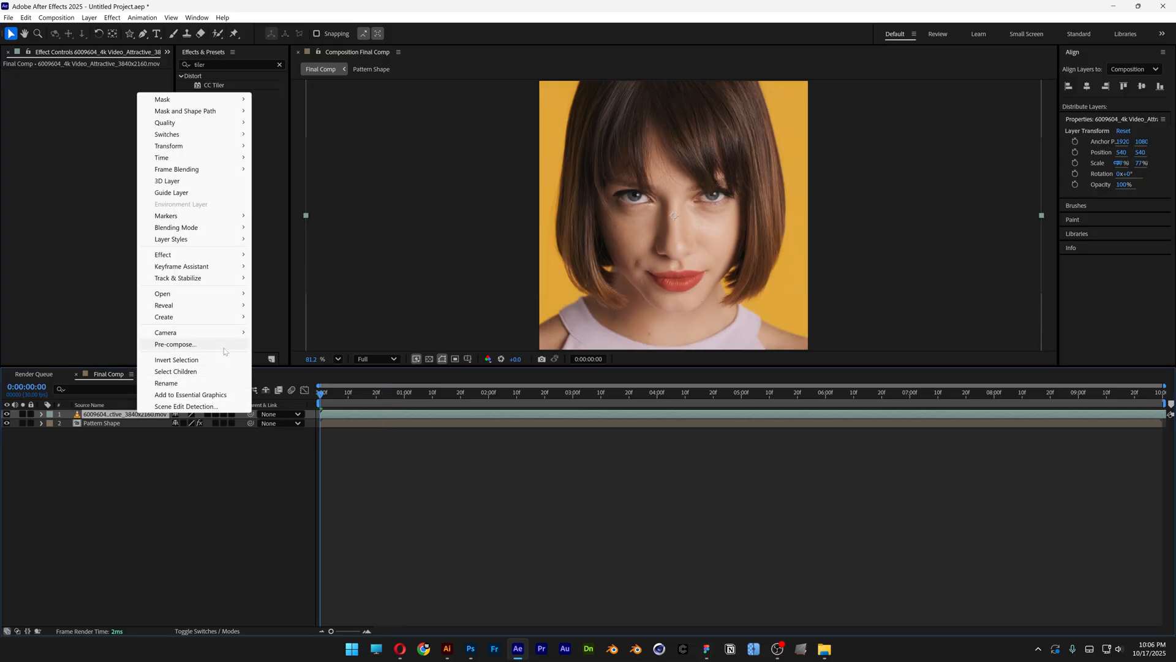
left_click(175, 344)
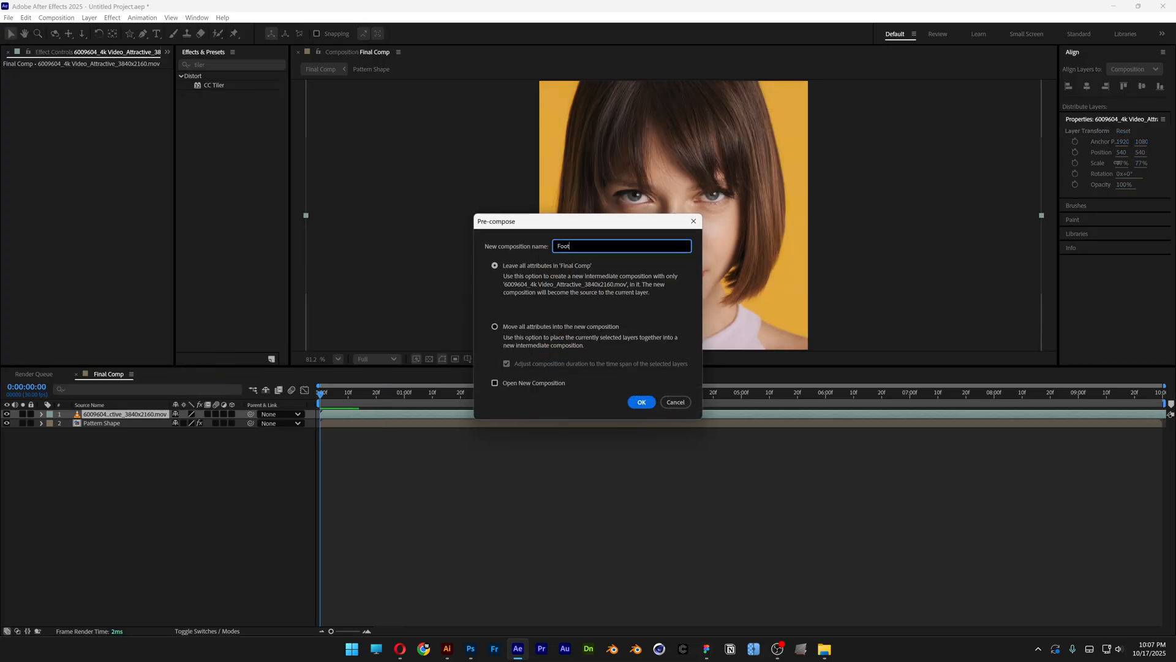
left_click(494, 327)
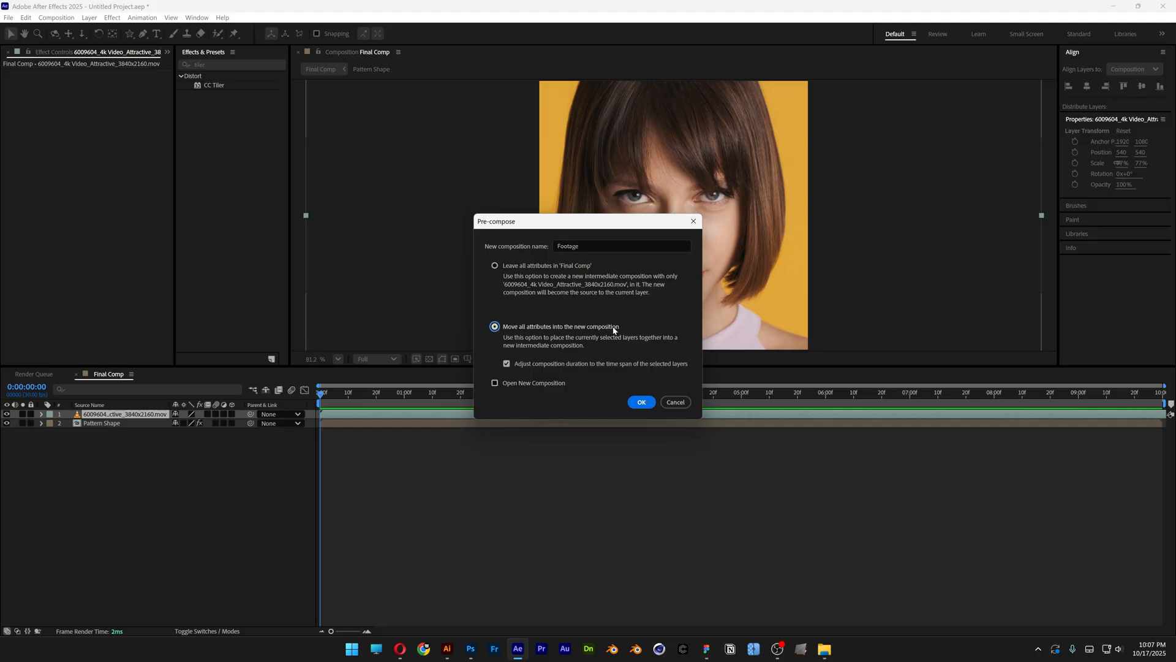
left_click(641, 402)
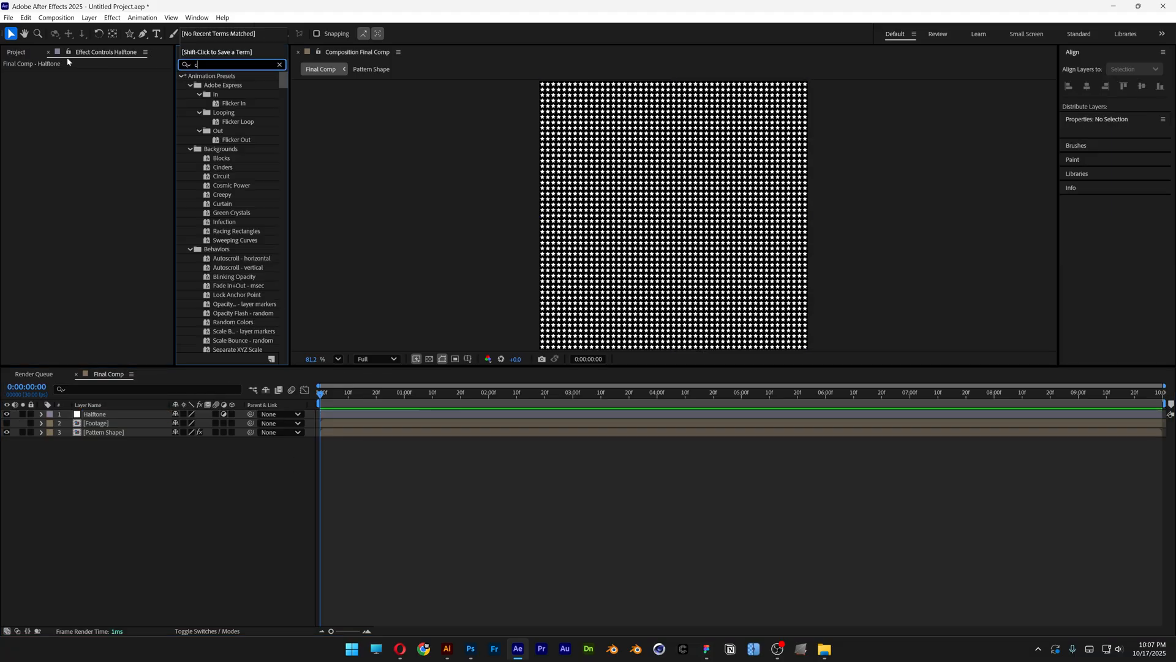
- Apply Card Dance to the Halftone layer and set it to 49 rows and 49 columns
type("card dance")
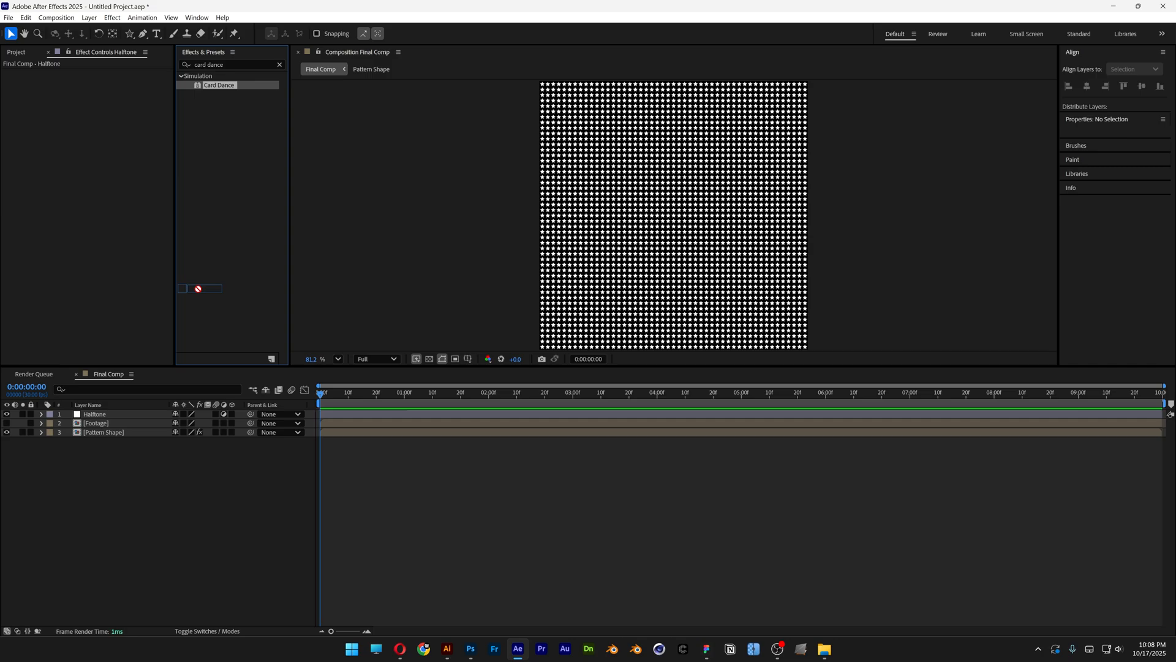
left_click(95, 413)
type("49")
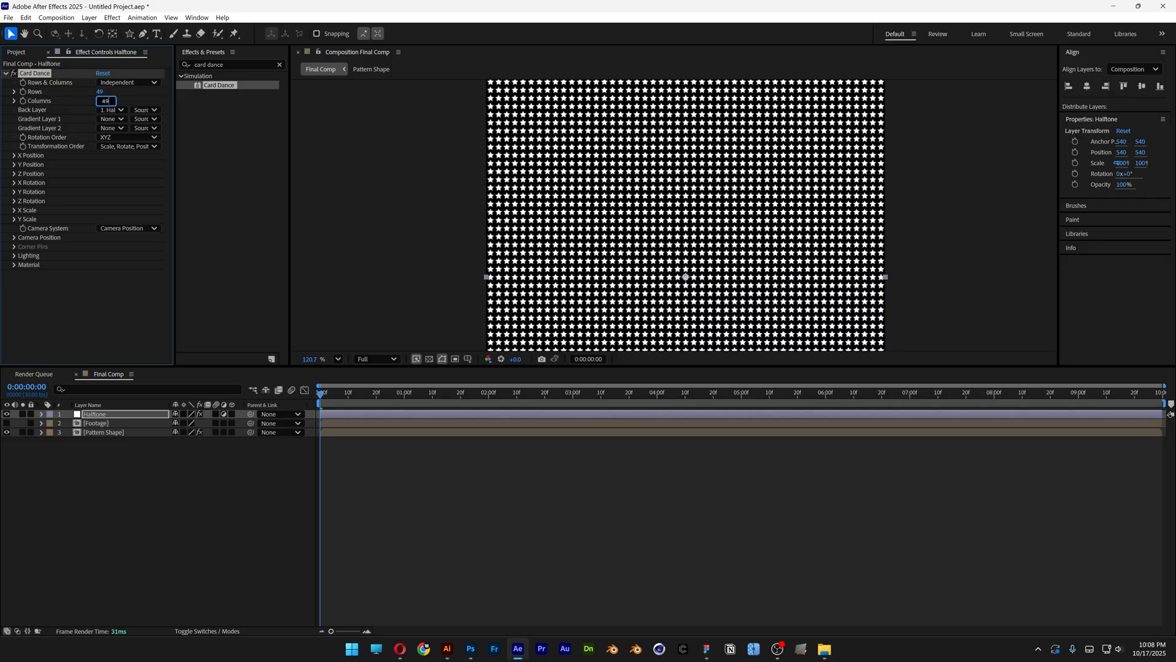
- Set Card Dance's Gradient Layer 1 to the Footage composition
left_click(112, 119)
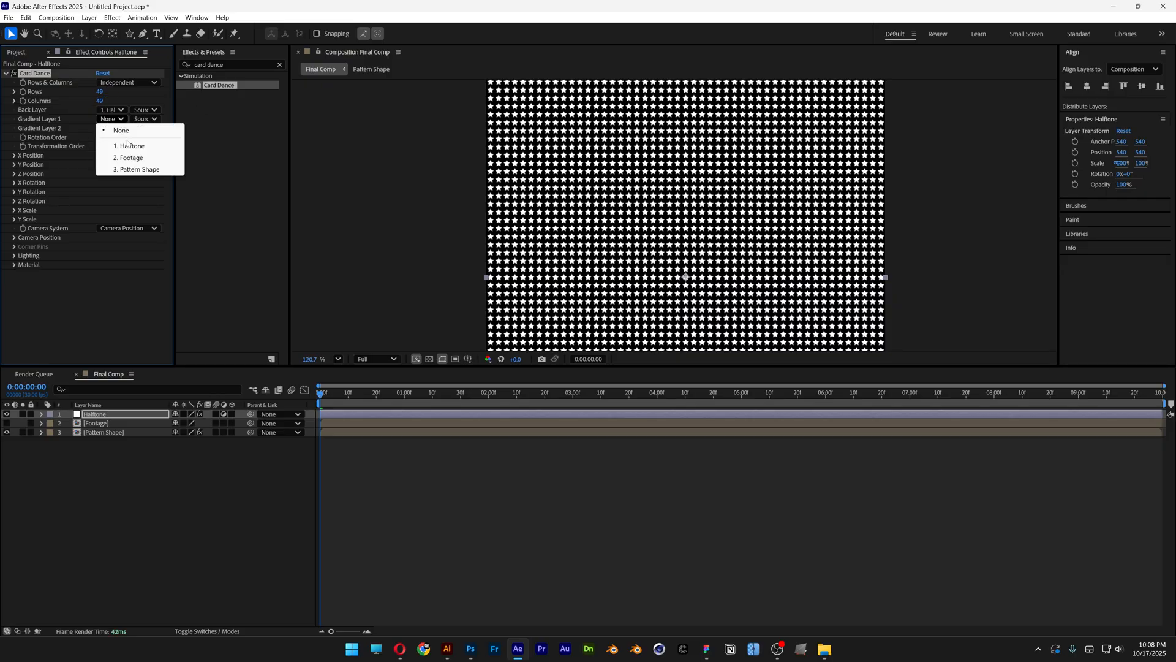
left_click(131, 158)
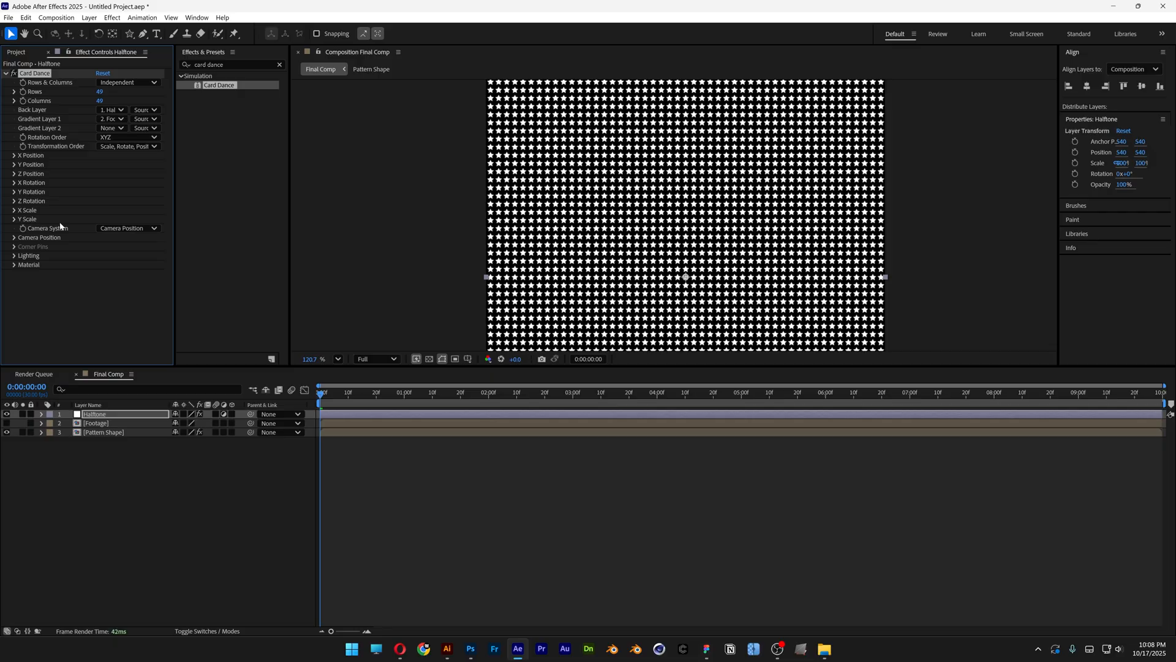
- Drive both X Scale and Y Scale by Intensity 1 and preview the portrait revealed in the grid
left_click(14, 219)
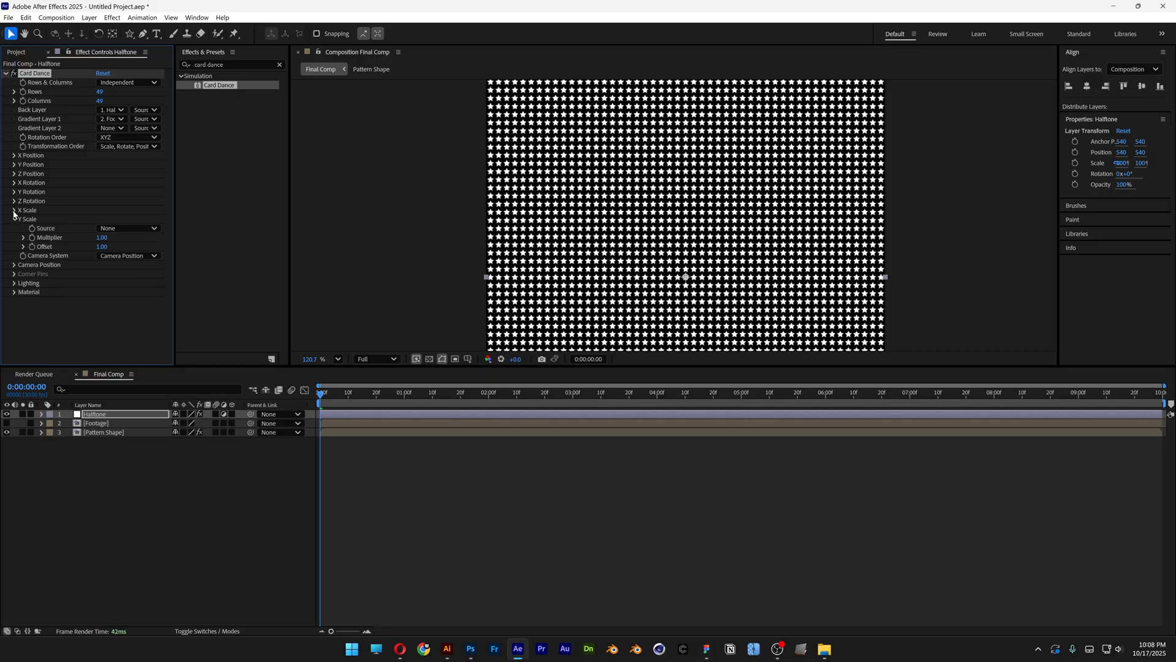
left_click(128, 219)
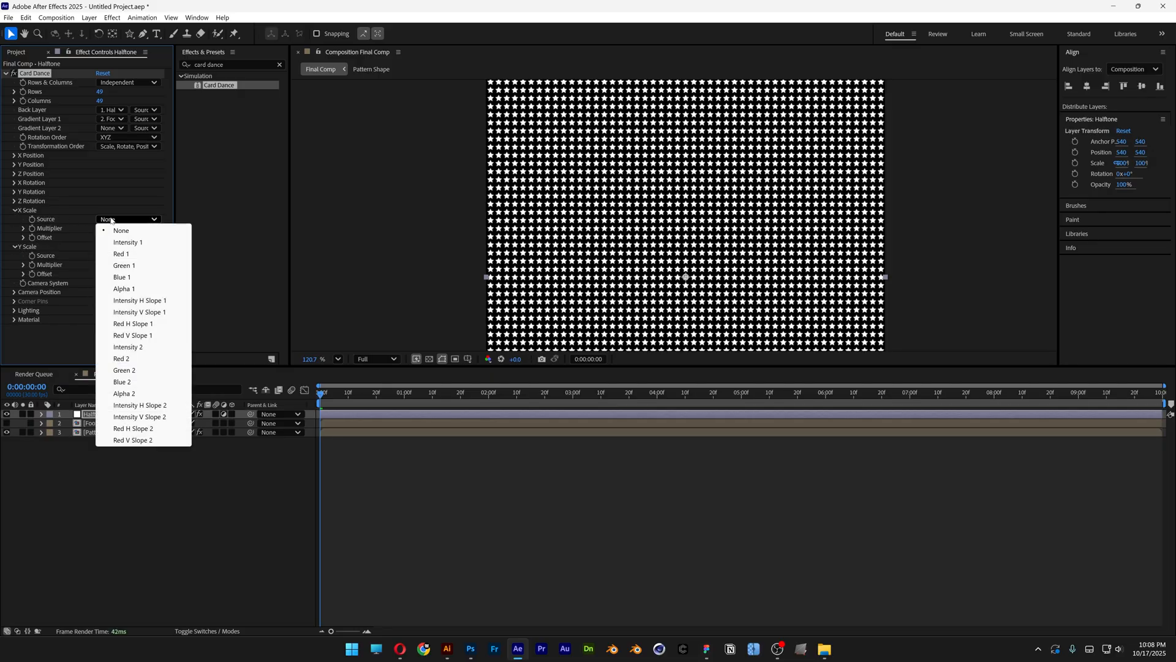
left_click(128, 242)
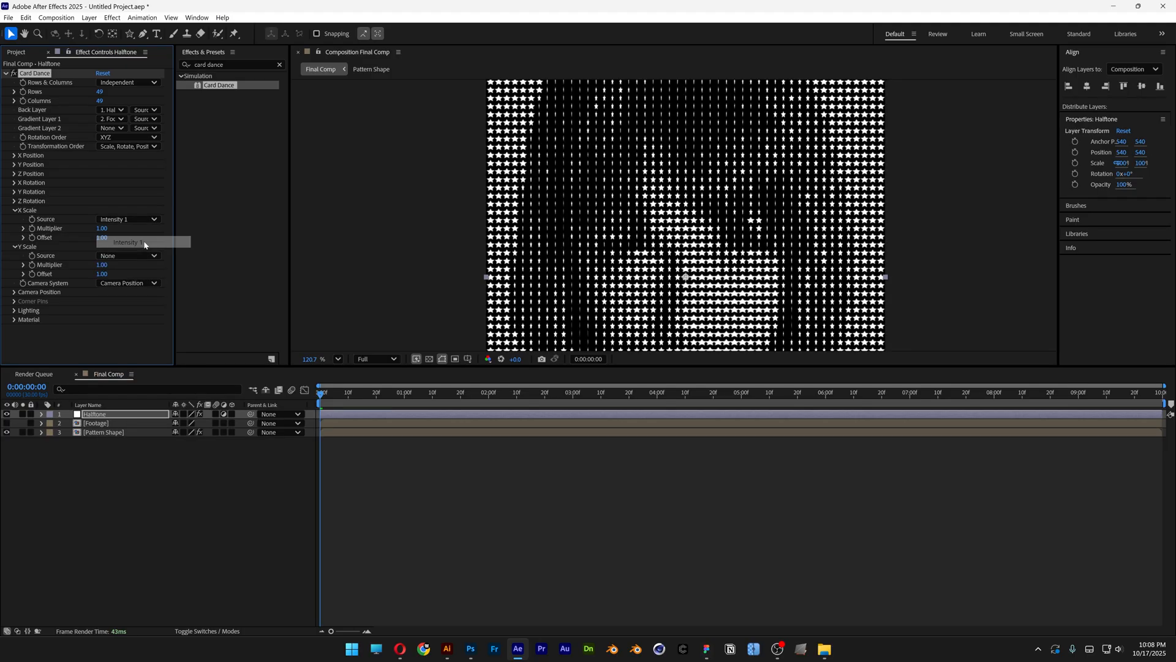
left_click(128, 255)
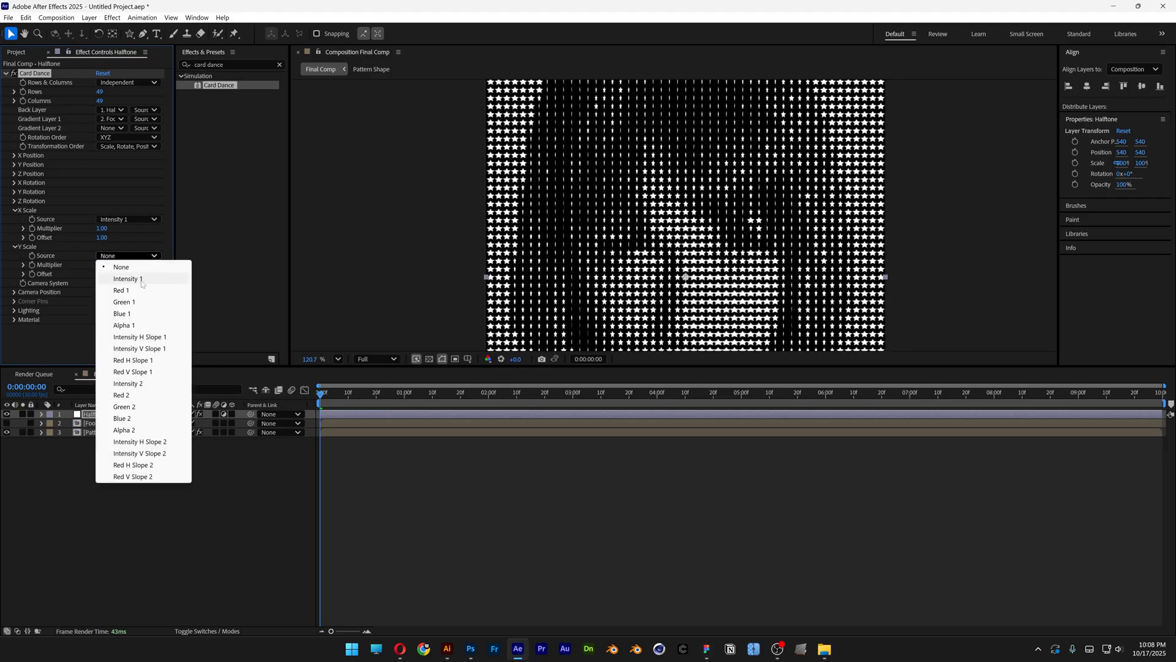
left_click(127, 278)
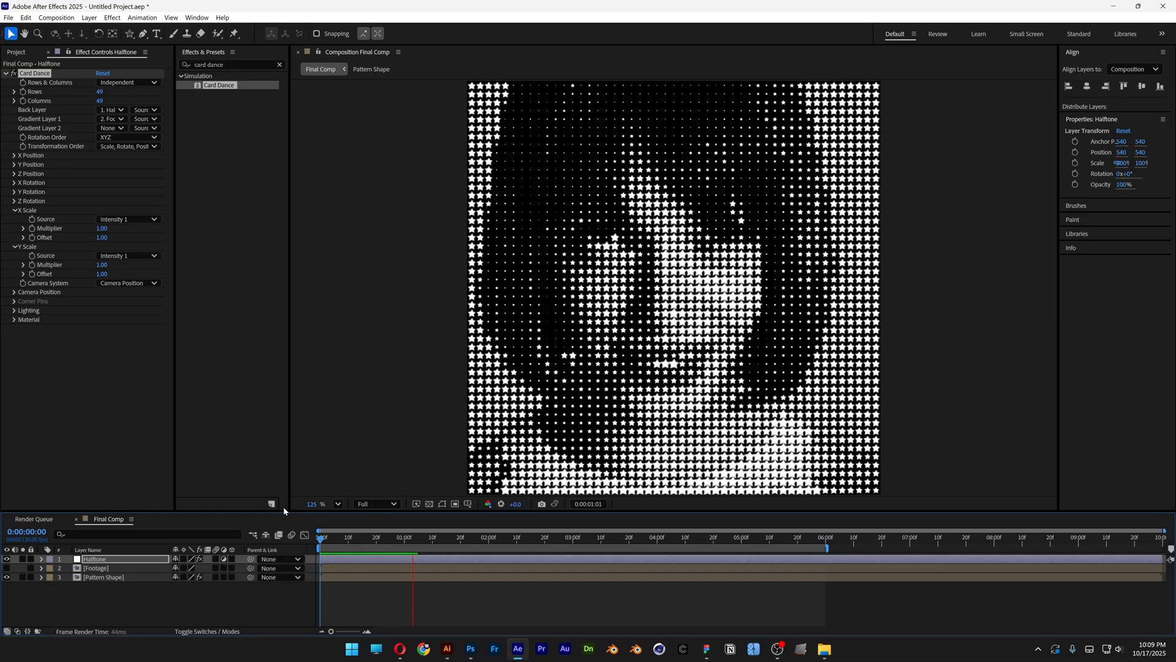
left_click(581, 536)
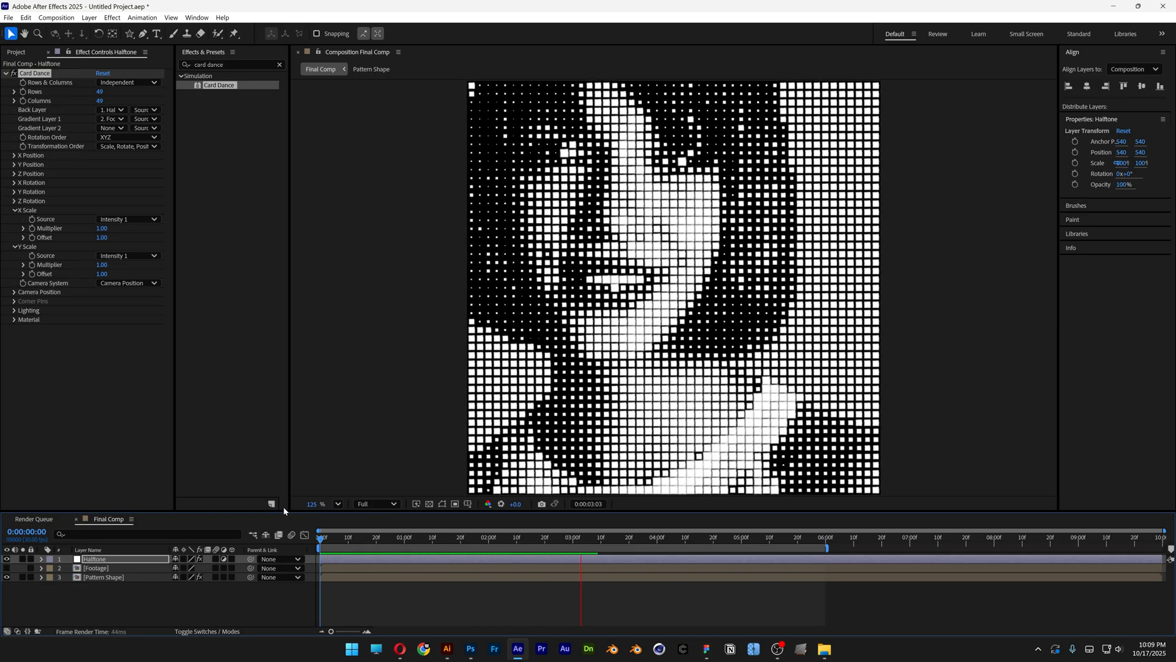